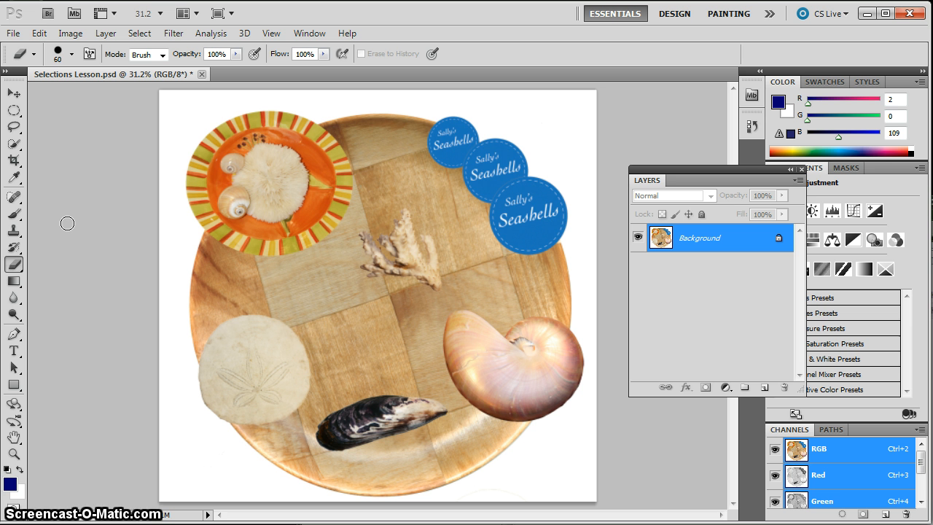
mouse_move(72, 218)
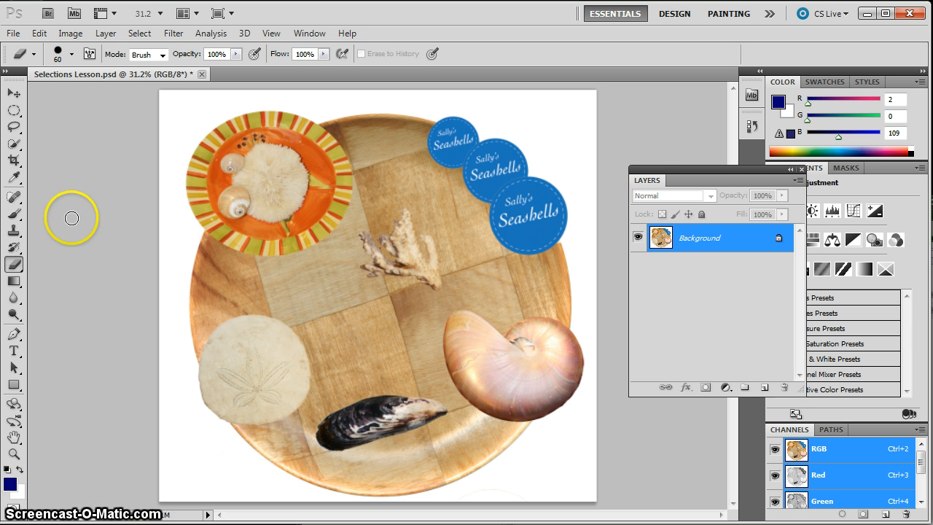
mouse_move(696, 318)
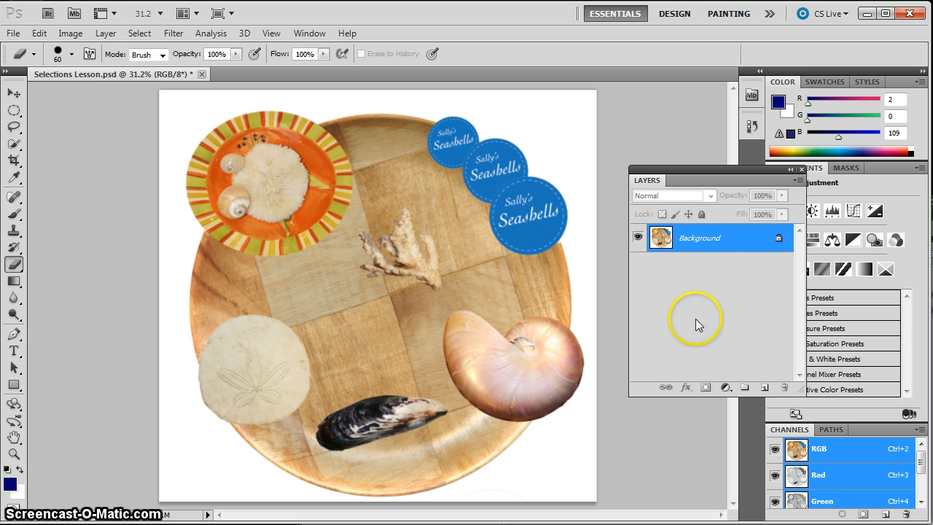
mouse_move(698, 305)
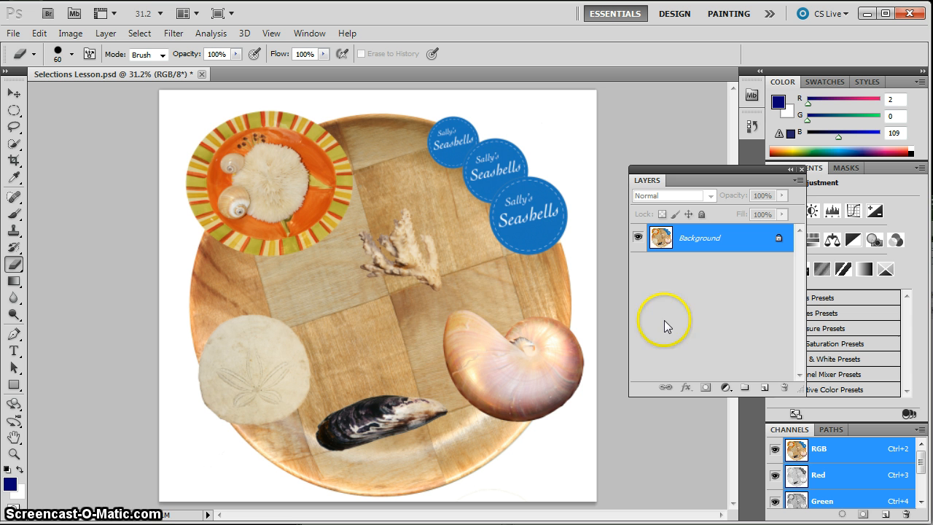
mouse_move(249, 358)
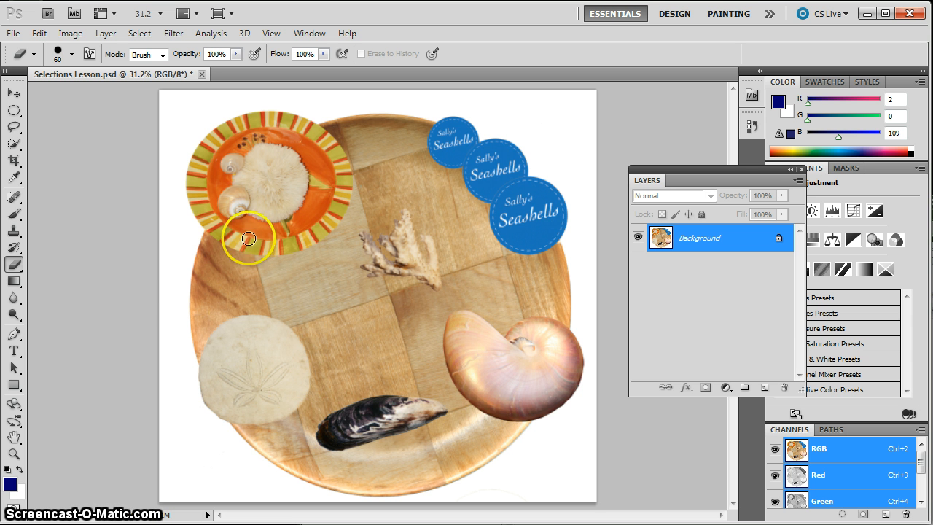
mouse_move(158, 291)
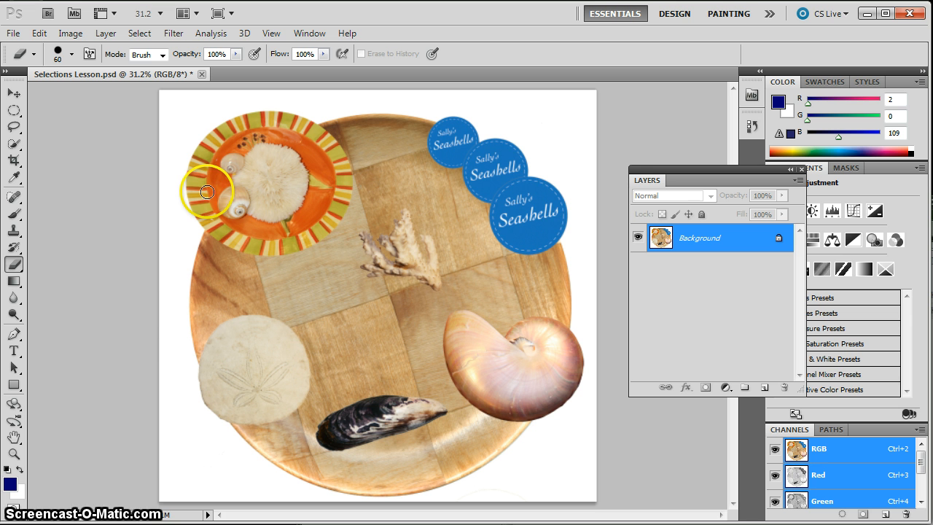
mouse_move(204, 190)
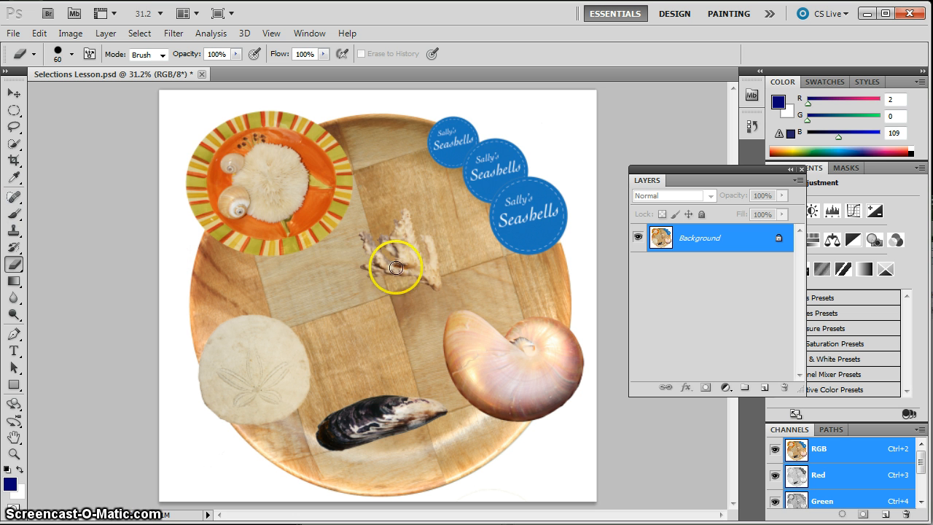
mouse_move(332, 282)
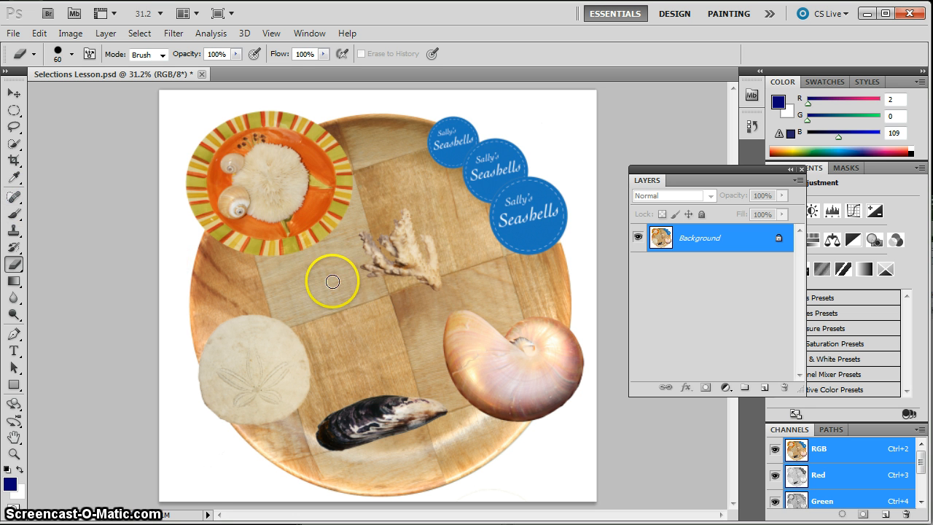
mouse_move(334, 266)
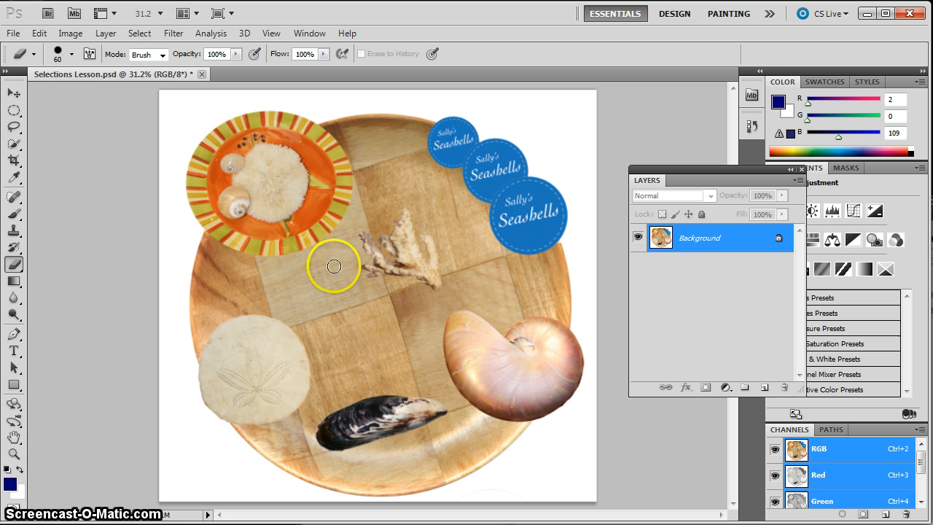
mouse_move(166, 331)
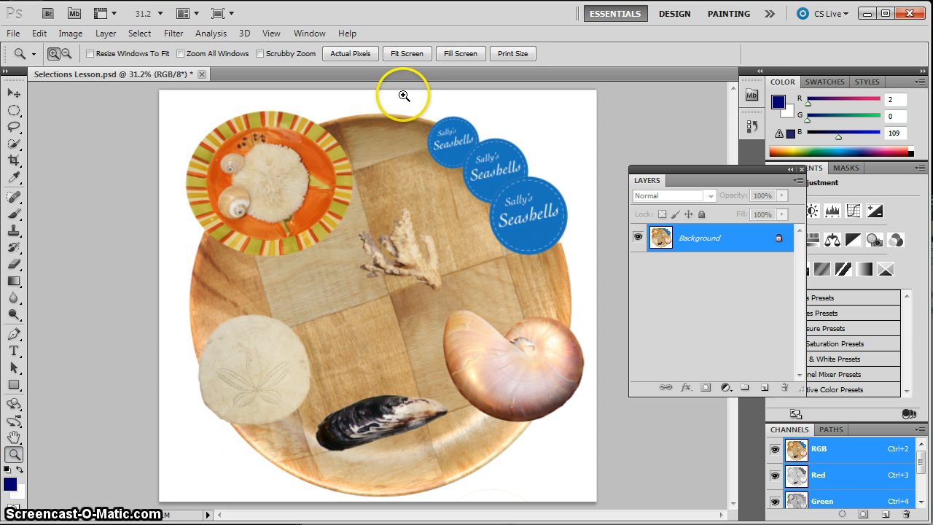
Zoom in on the three Sally's Seashells badges for close selection work.
left_click(403, 95)
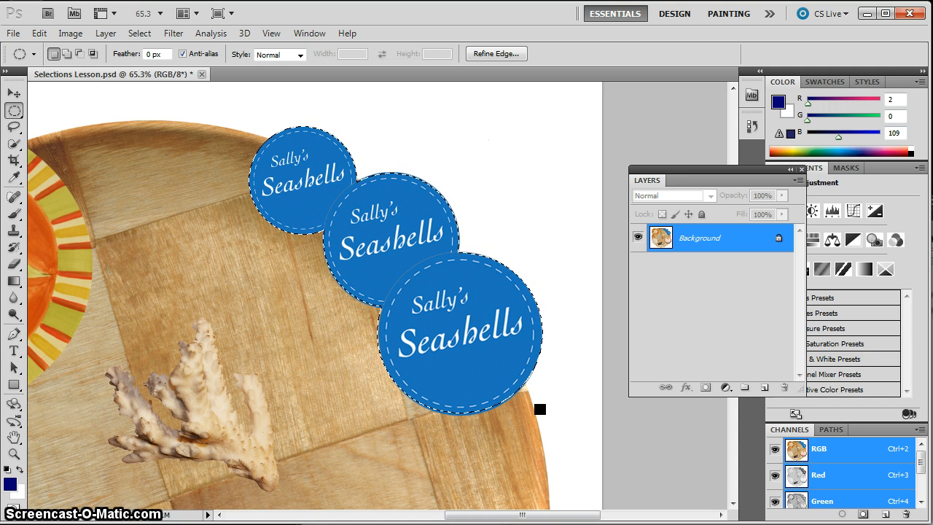
left_click(105, 33)
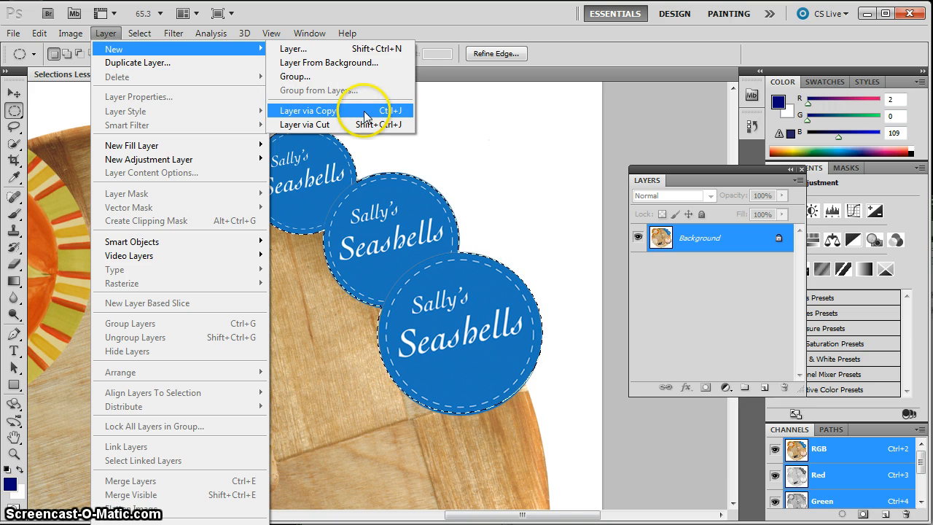
Copy the selected badges onto a new layer, dismissing the Layer Style dialog unchanged.
left_click(308, 110)
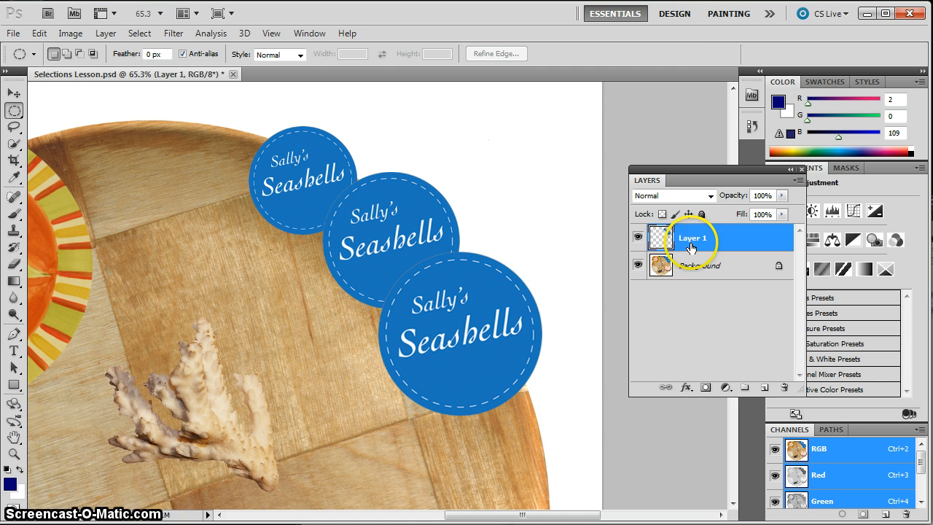
double_click(690, 238)
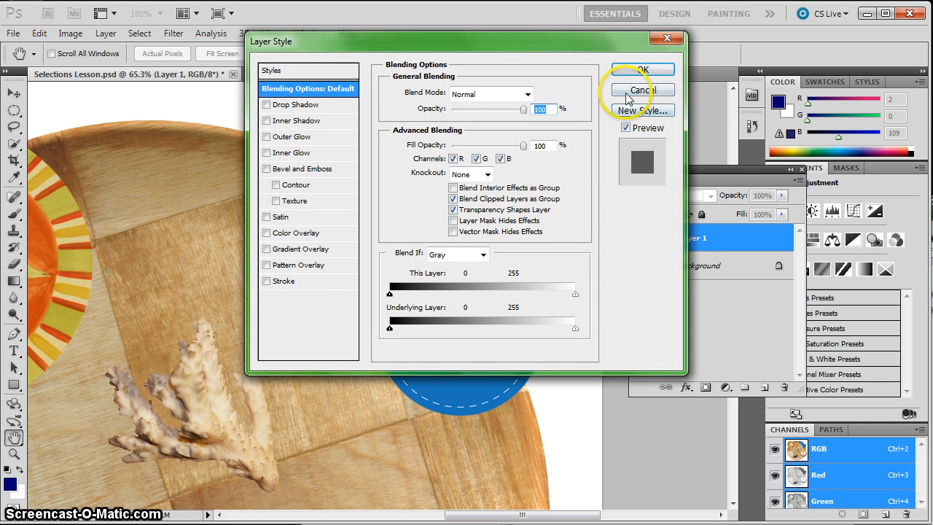
left_click(642, 90)
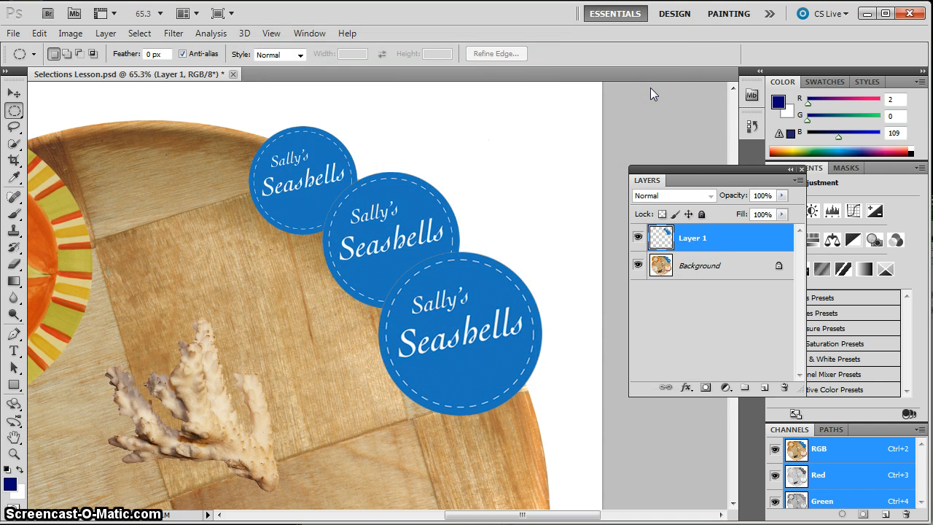
Rename Layer 1 to 'Sally's Seashells' and hide that layer.
double_click(692, 237)
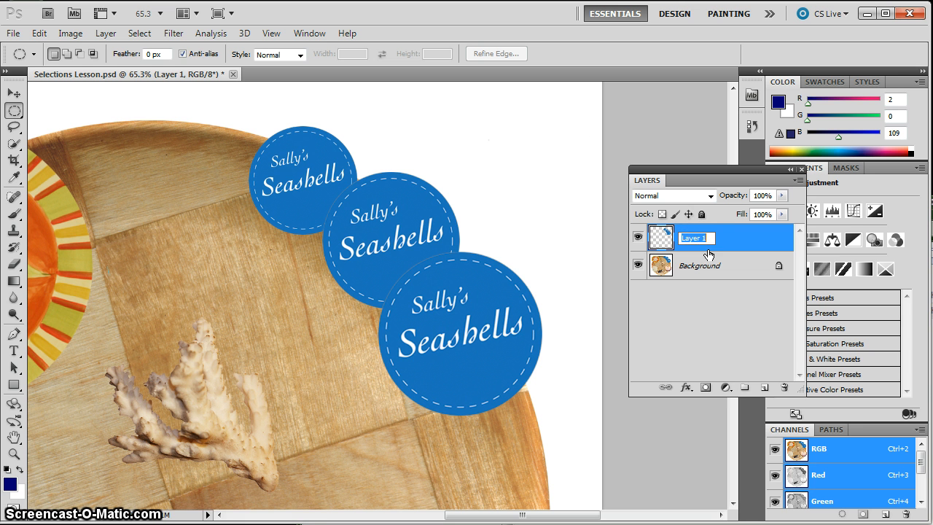
type("Sally's S")
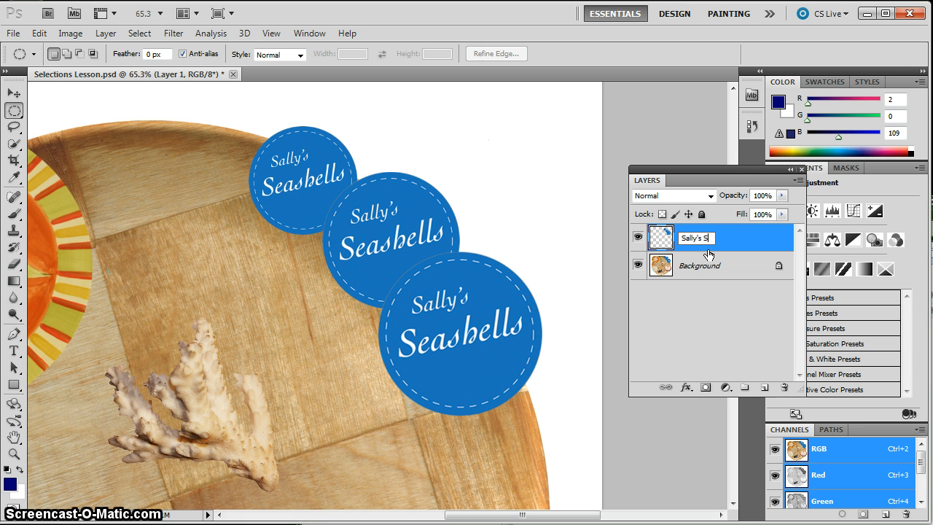
type("Seashells")
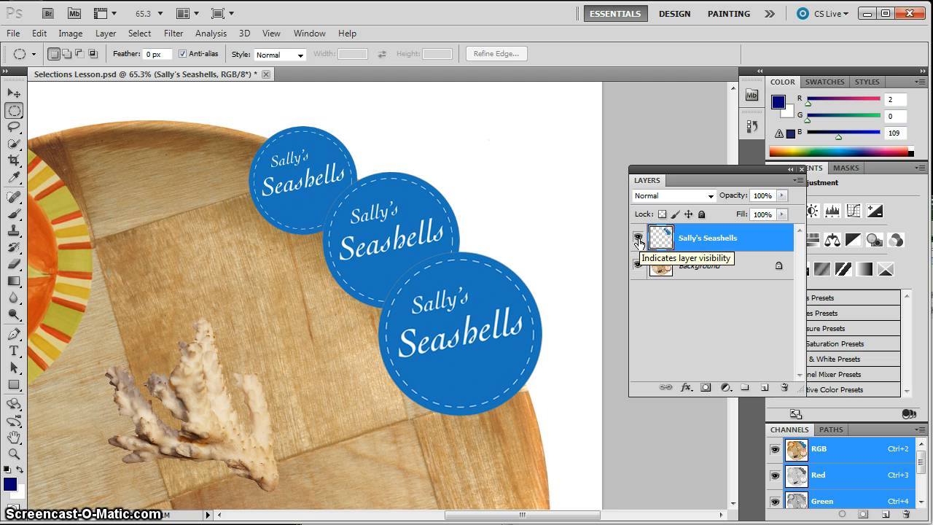
left_click(638, 237)
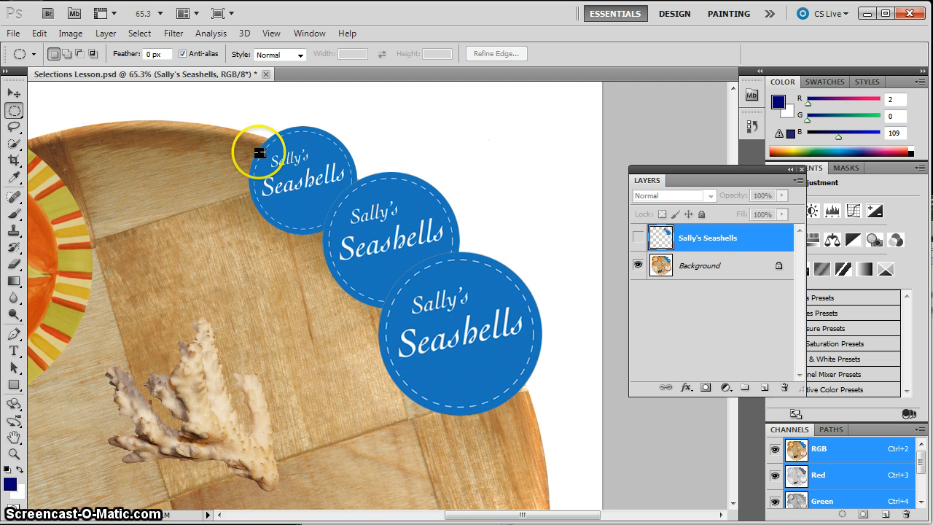
Make the Background visible again and open Sally's Seashells layer style with Drop Shadow enabled.
left_click(638, 265)
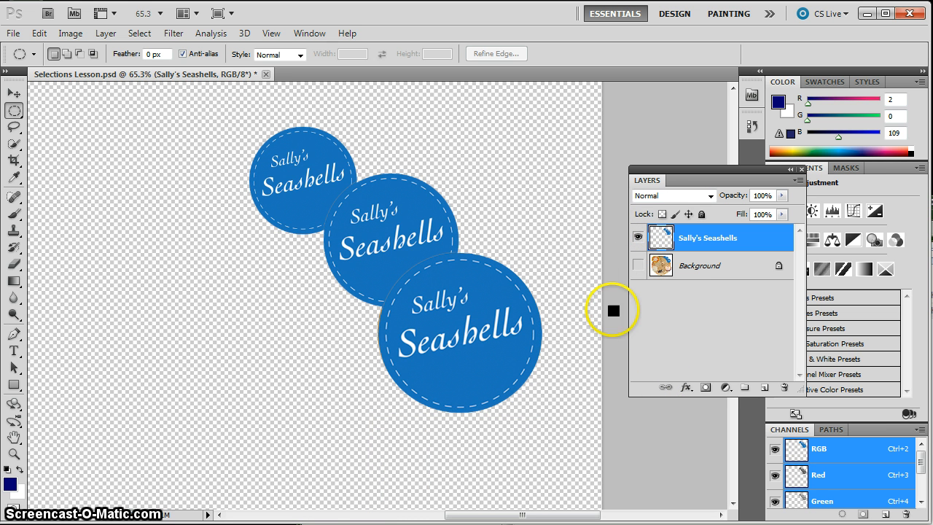
left_click(638, 265)
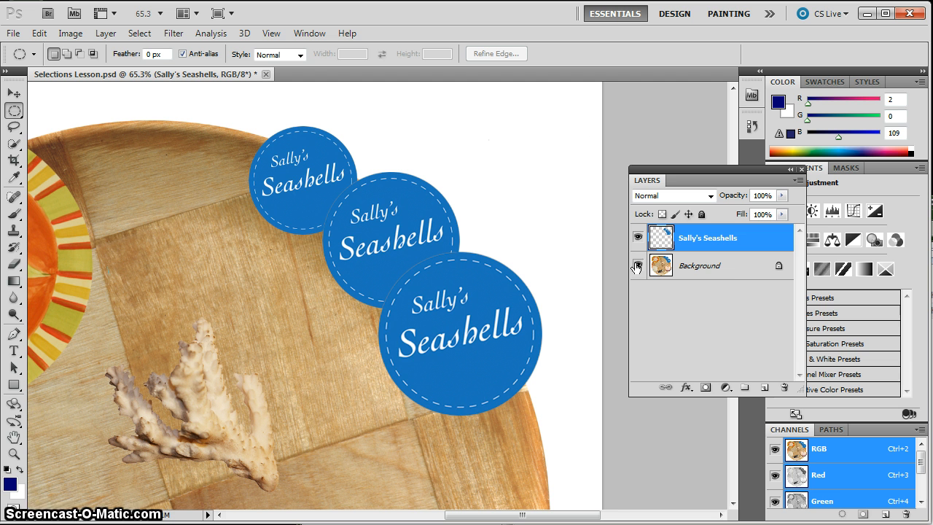
left_click(638, 265)
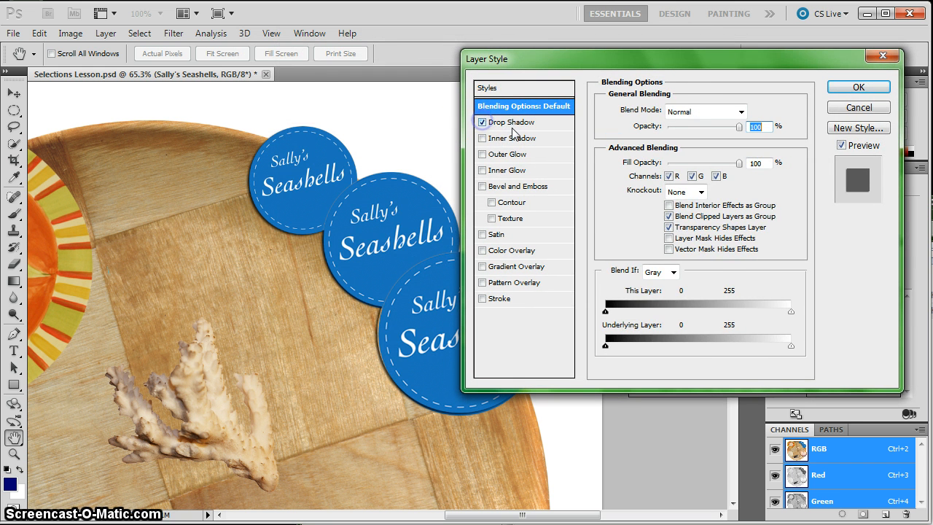
Give the badges a drop shadow with spread 4 and size 24.
left_click(511, 122)
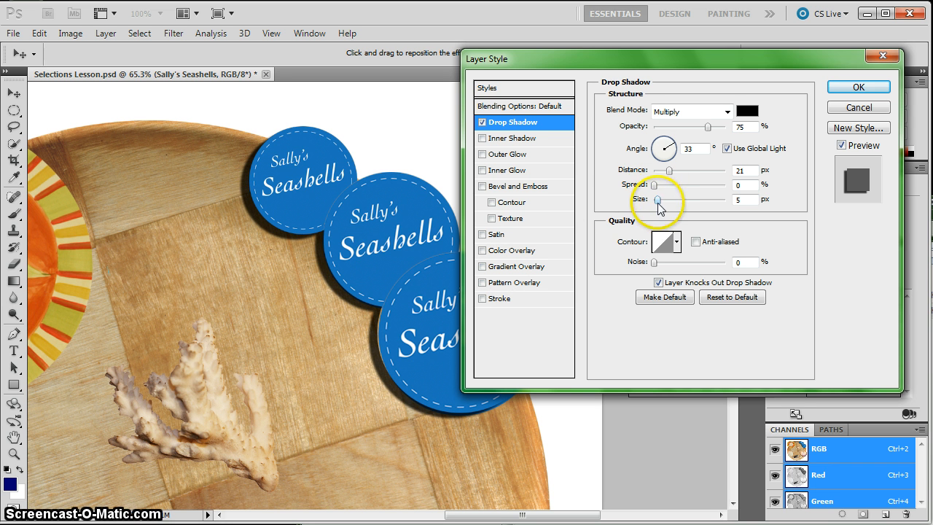
left_click_drag(656, 200, 660, 199)
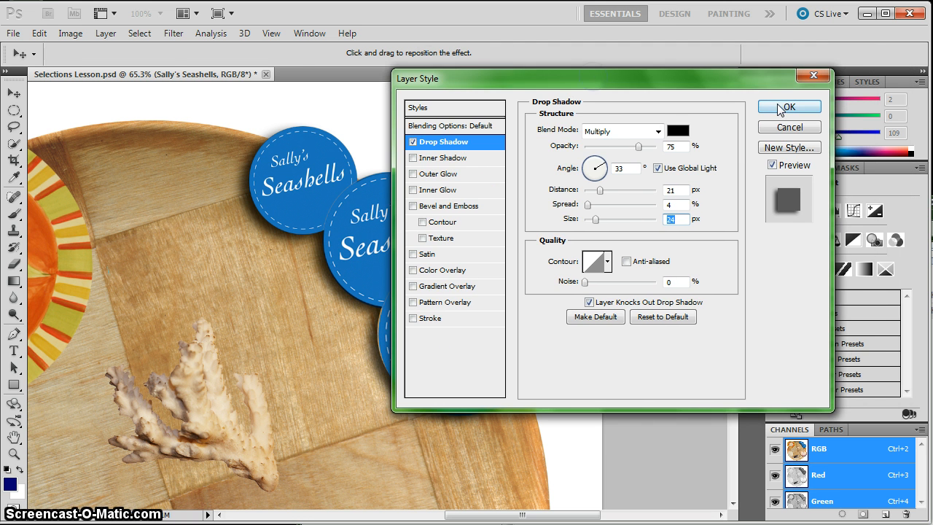
left_click(789, 106)
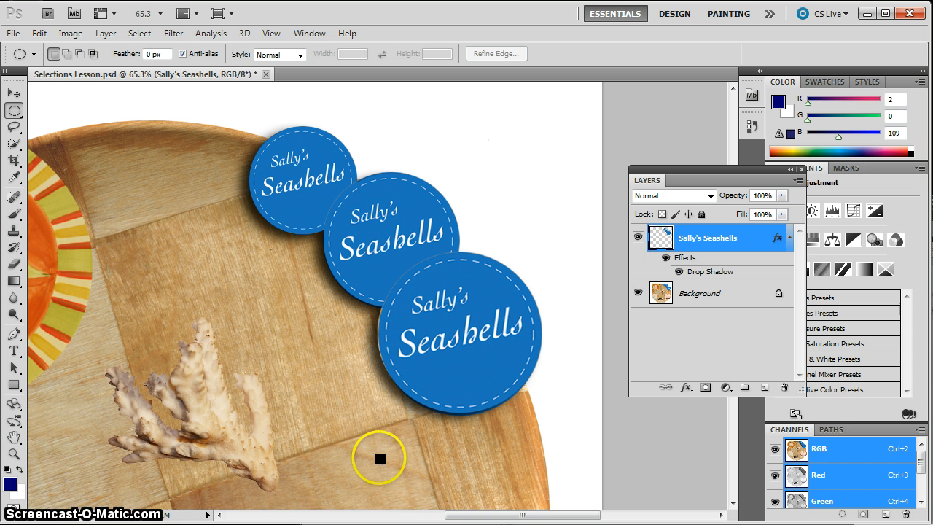
mouse_move(165, 302)
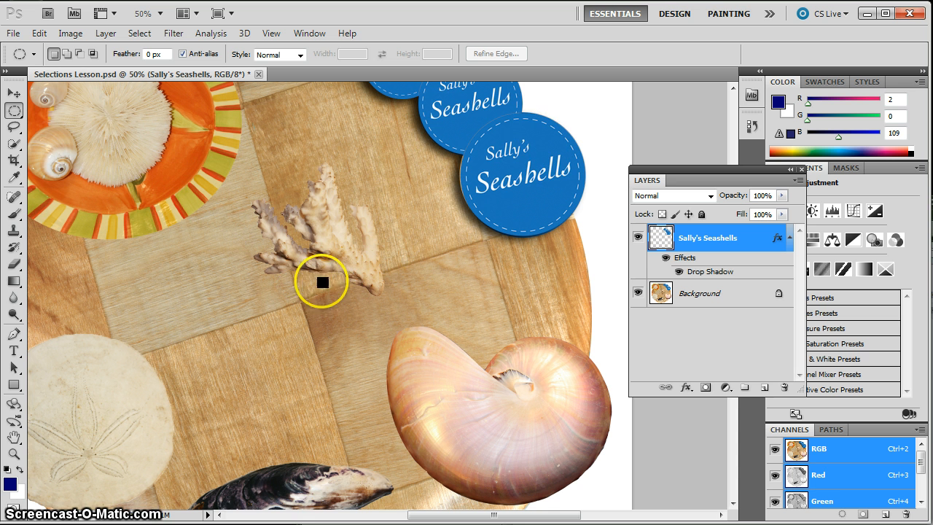
mouse_move(461, 388)
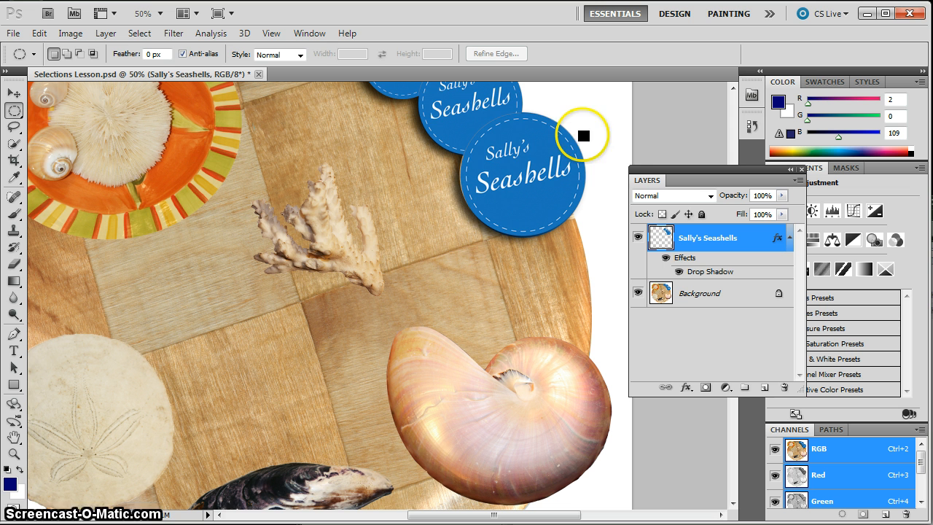
mouse_move(510, 257)
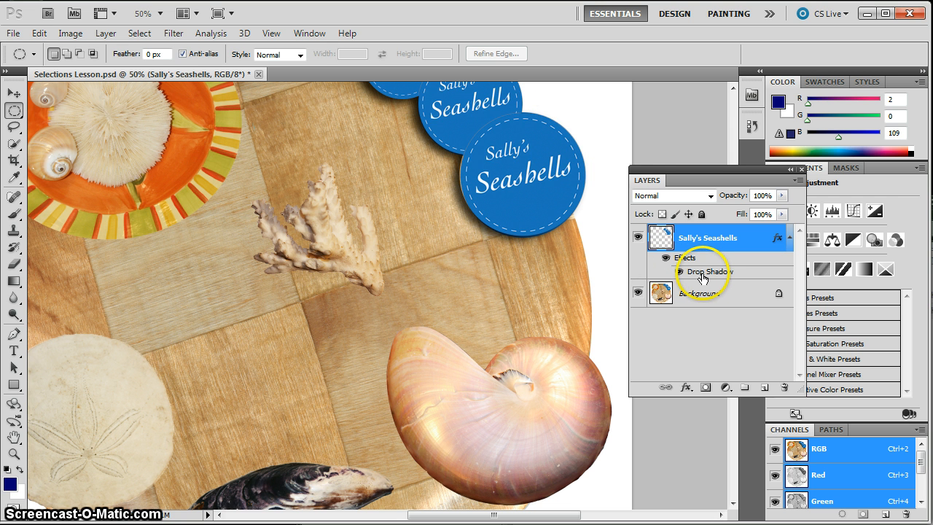
mouse_move(705, 276)
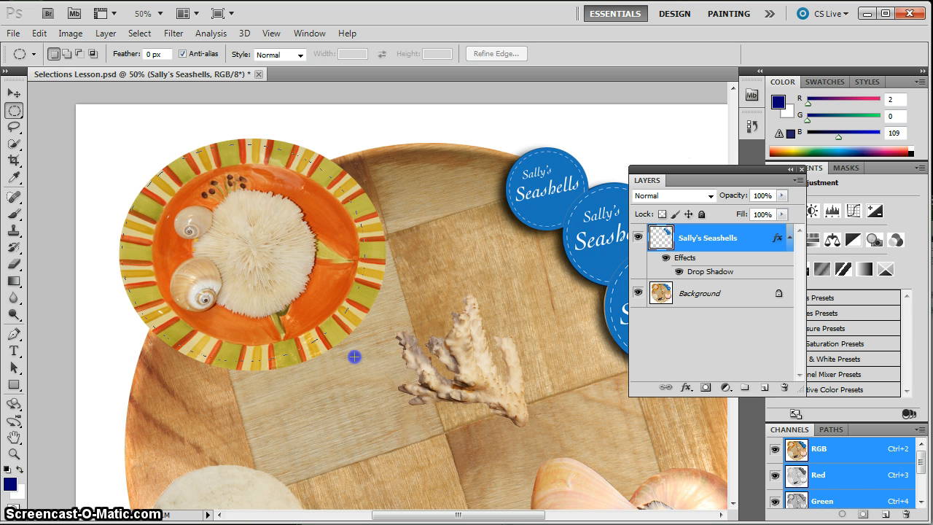
mouse_move(385, 364)
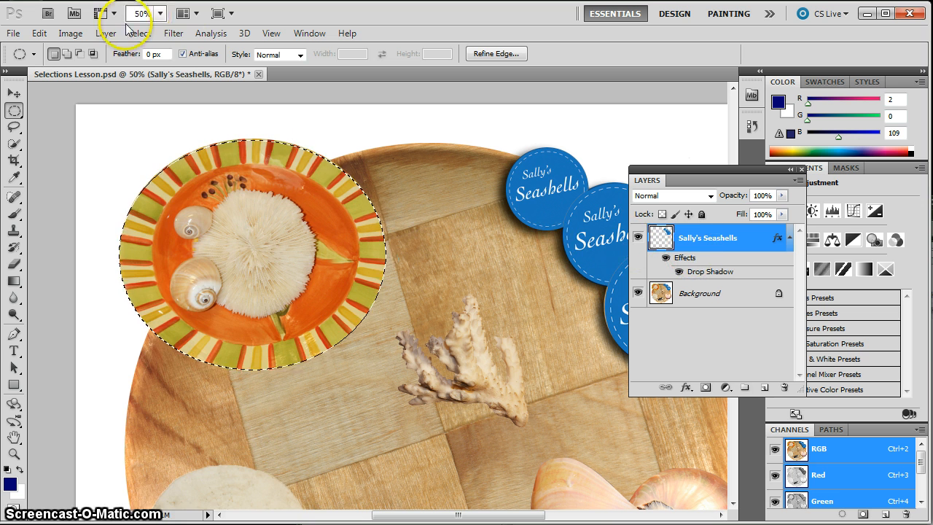
Try copying the plate selection to a new layer and dismiss the empty-selection error.
left_click(107, 33)
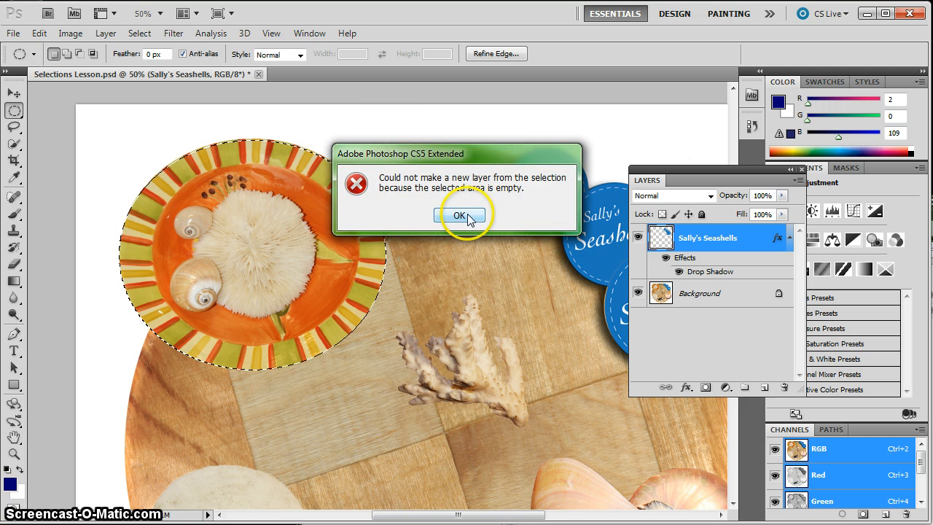
left_click(459, 216)
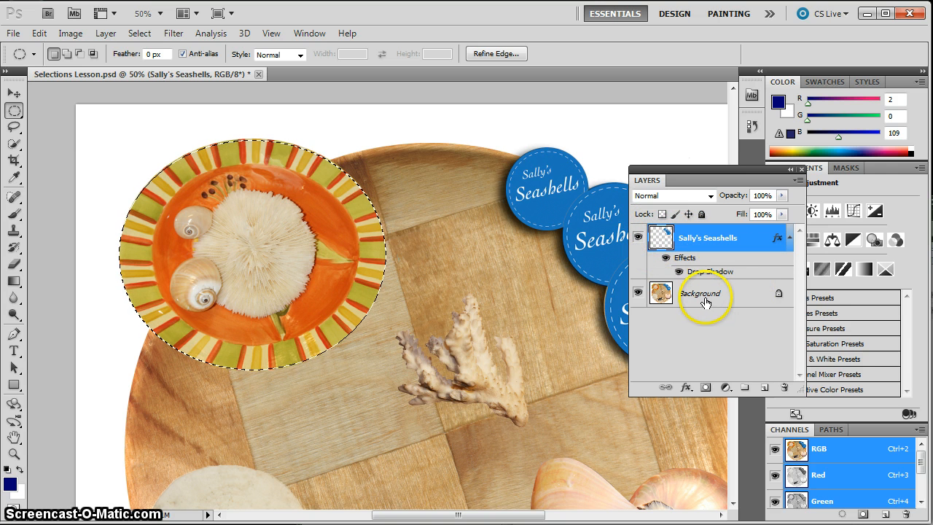
Copy the orange plate from Background onto Layer 1 and give it the badges' drop shadow.
left_click(701, 292)
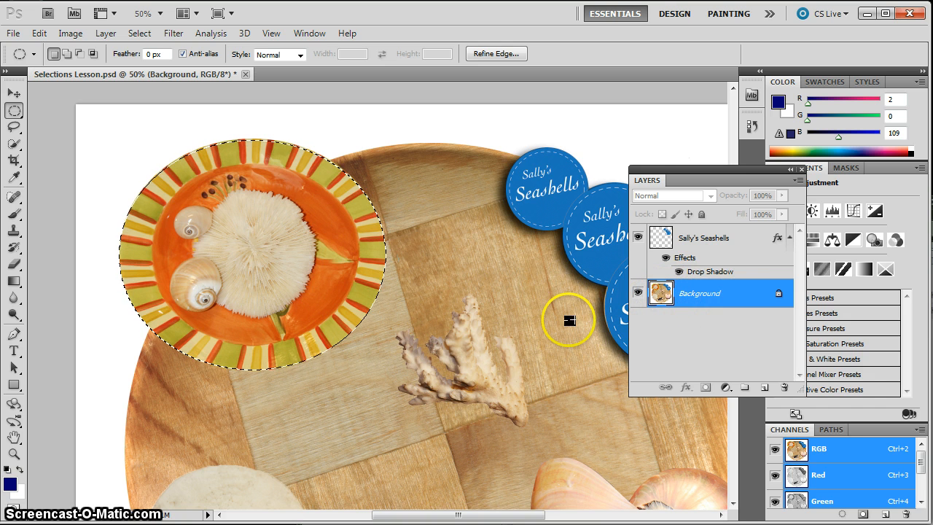
left_click(105, 33)
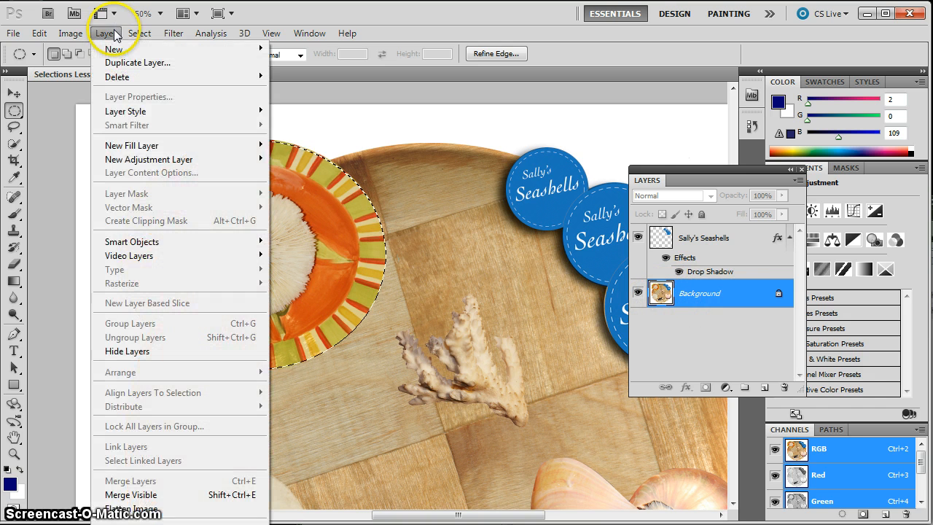
mouse_move(113, 49)
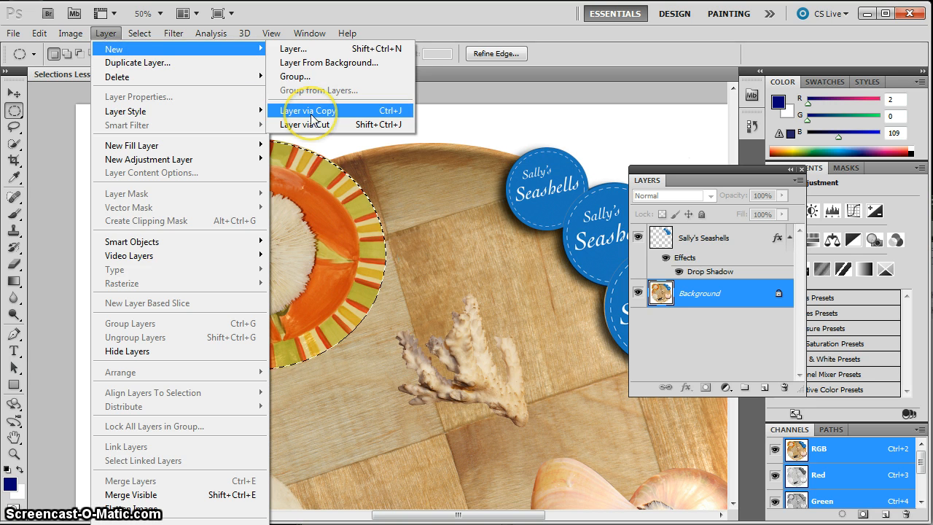
left_click(307, 110)
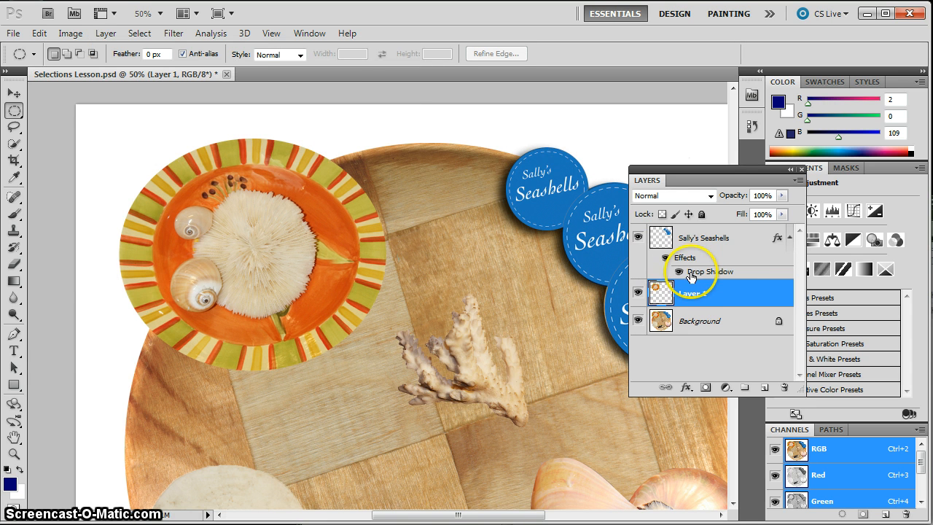
left_click(703, 237)
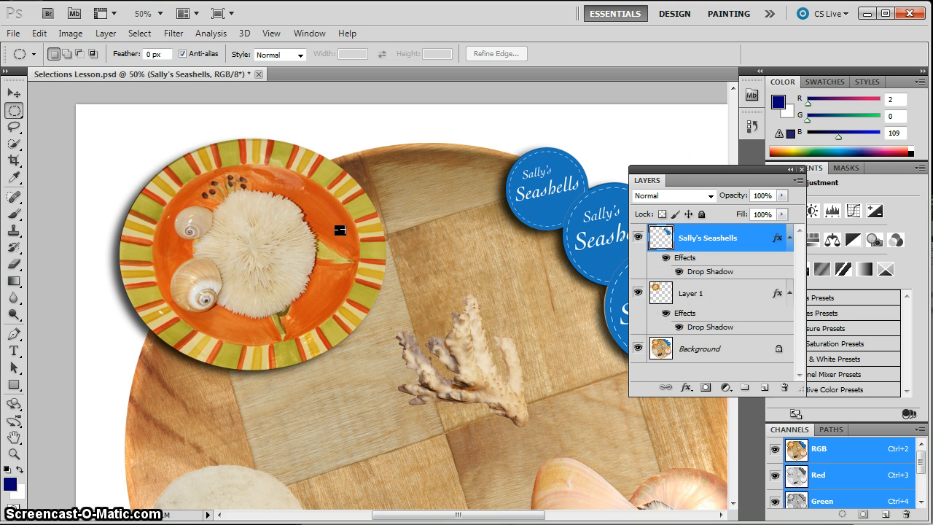
mouse_move(359, 234)
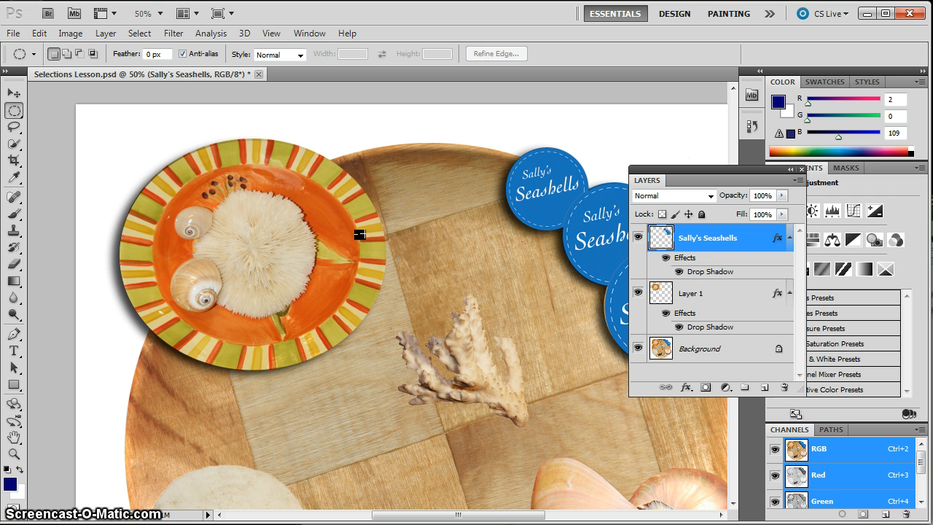